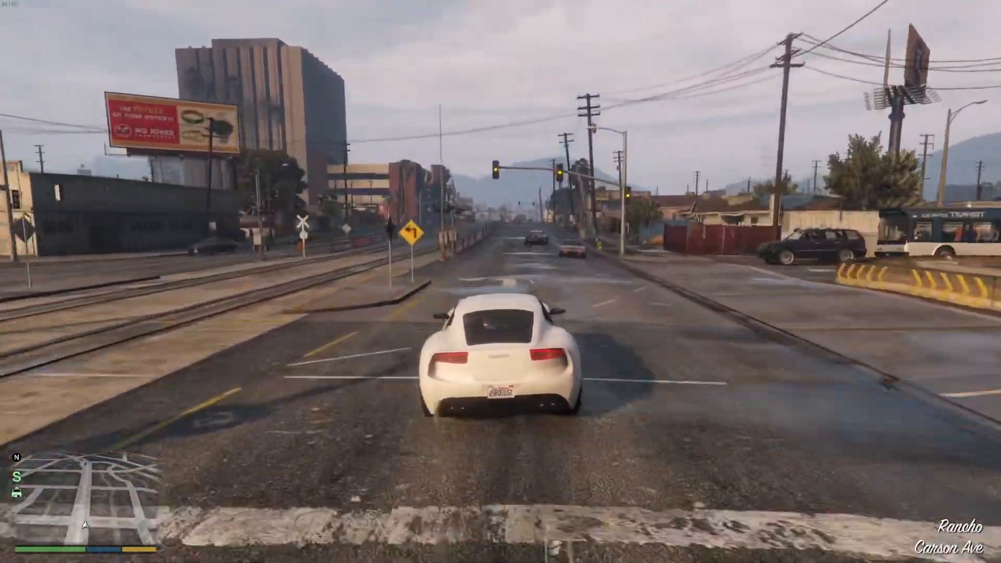
Drive the white sports car forward through the city streets
key("w")
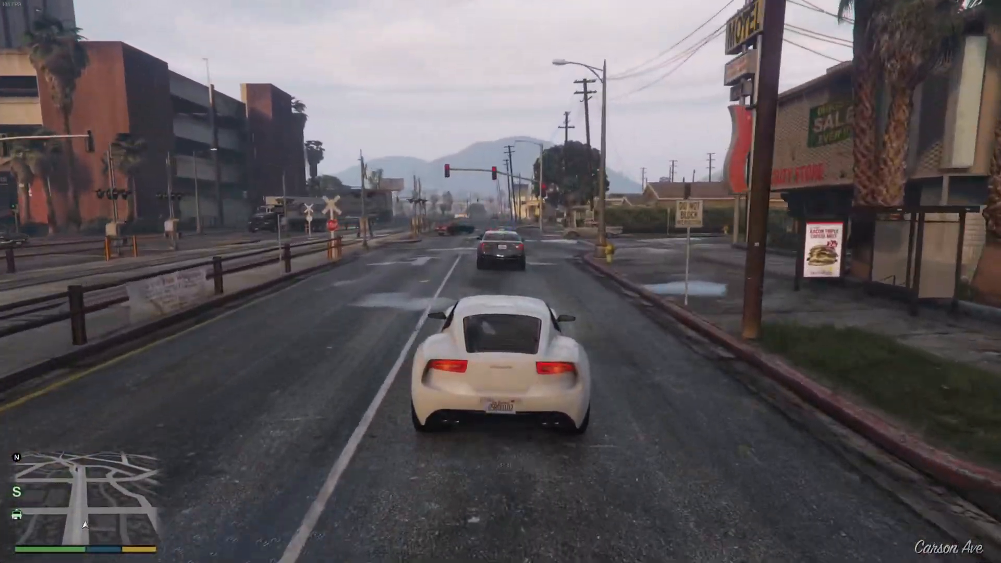
key("w")
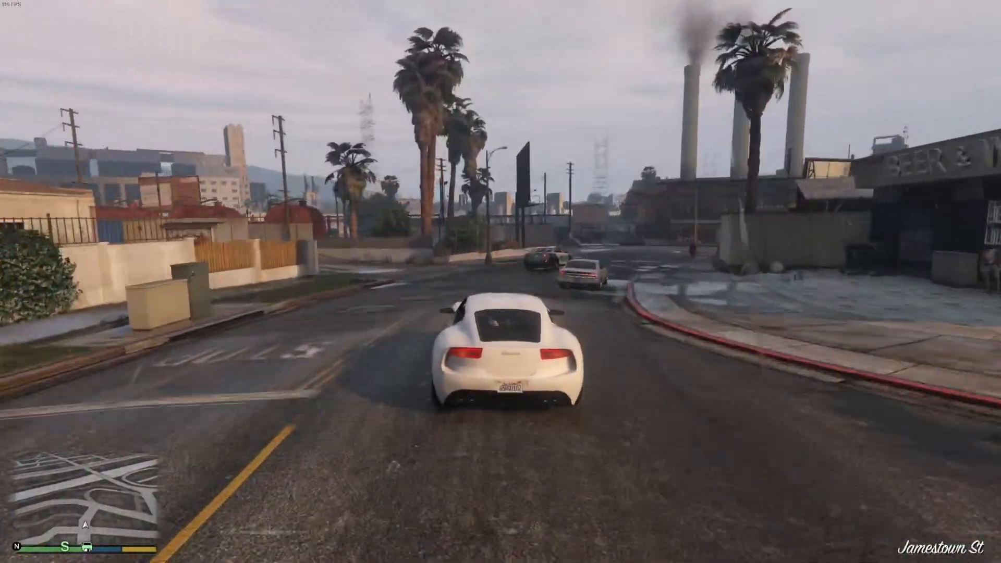
key("w")
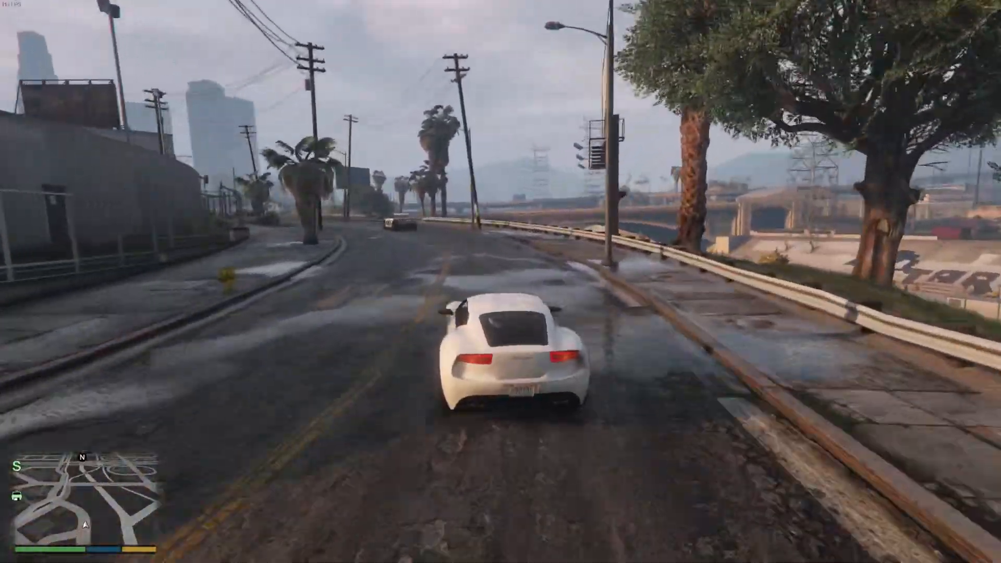
key("w")
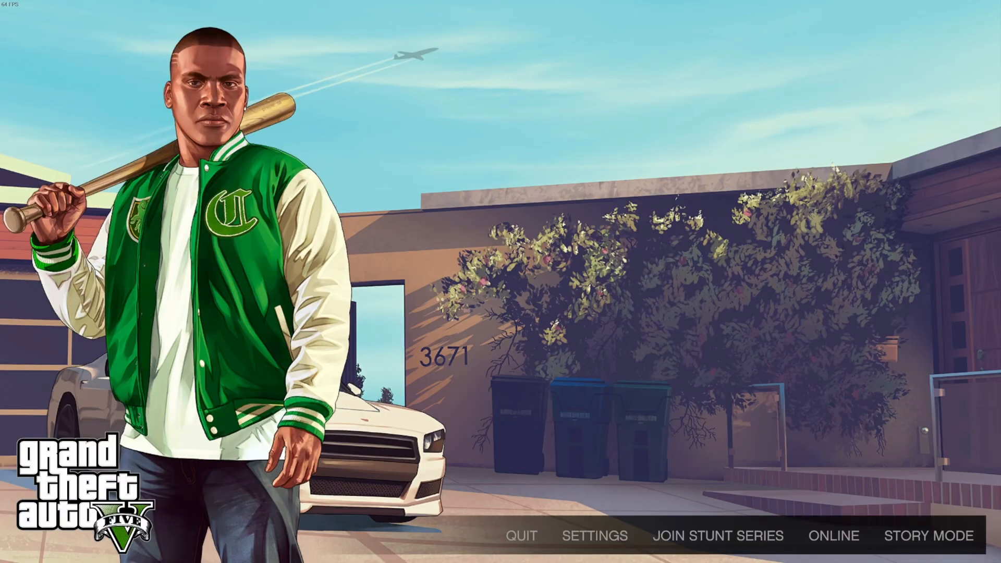
Set the graphics Screen Type to Windowed Borderless at 1920x1080, apply and keep the change
left_click(594, 535)
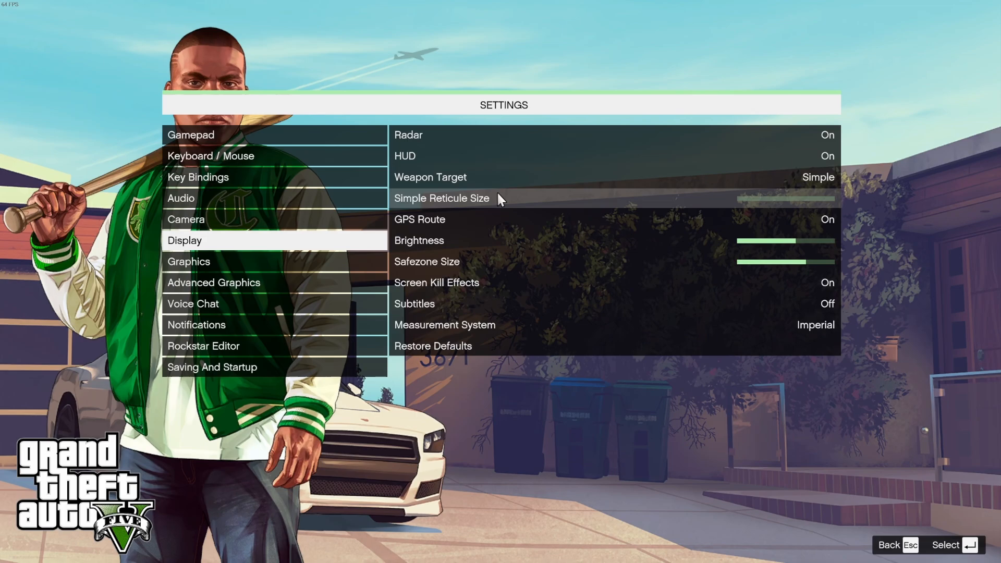
left_click(188, 261)
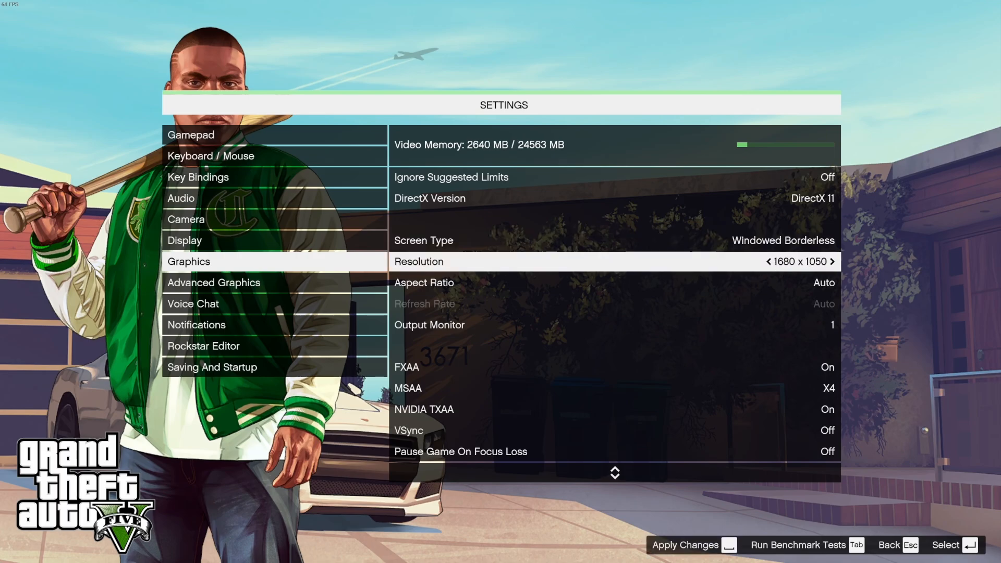
left_click(832, 262)
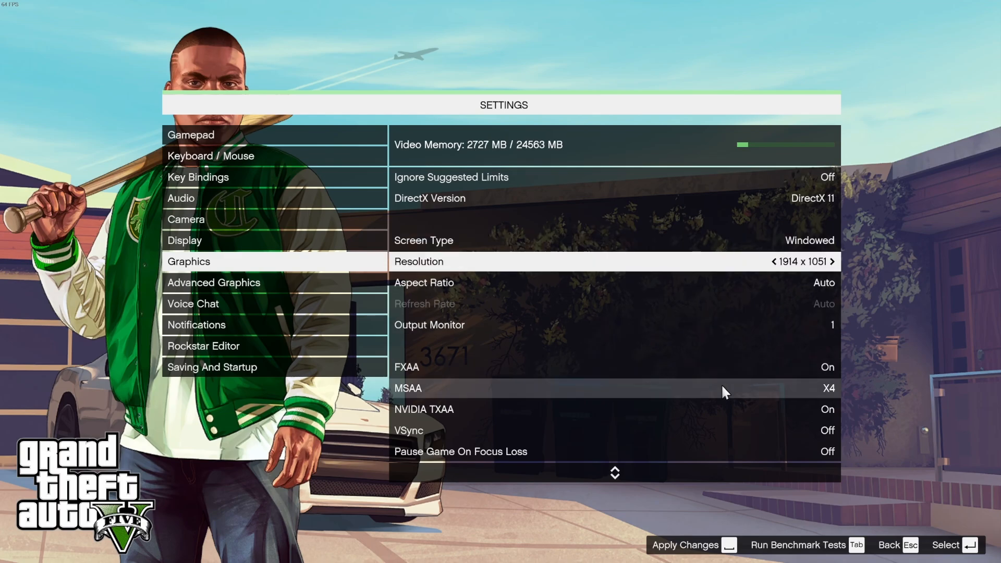
left_click(685, 544)
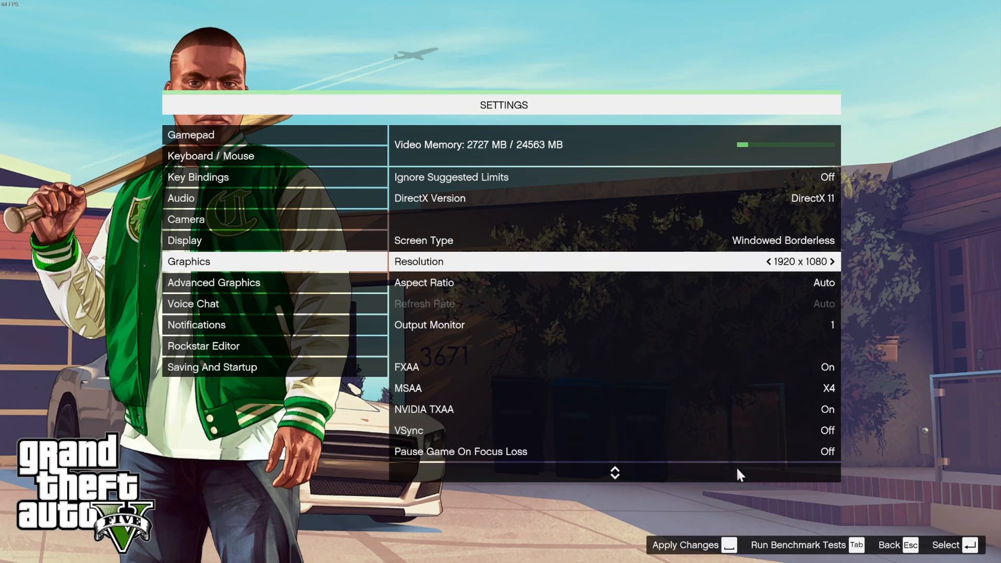
left_click(685, 544)
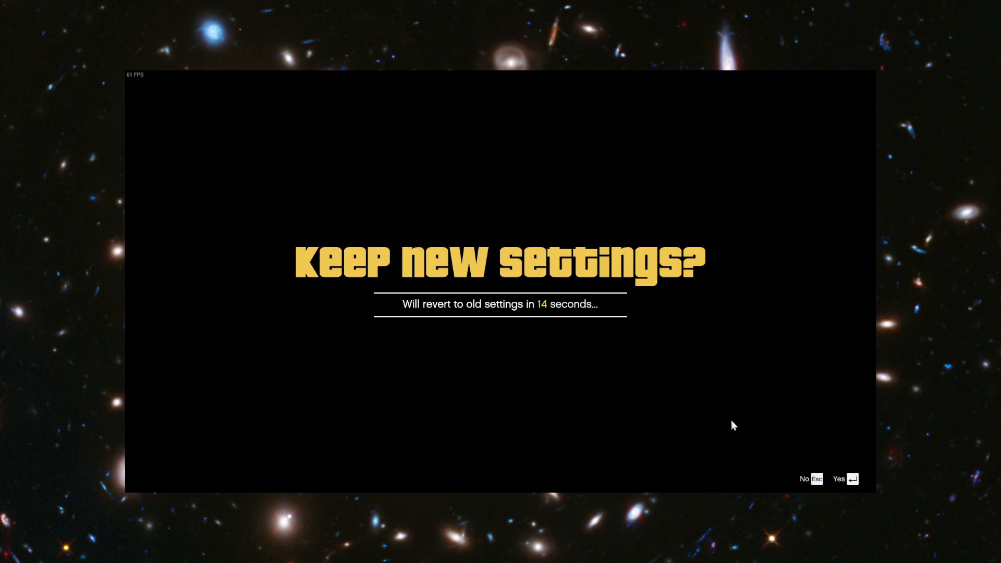
key("Return")
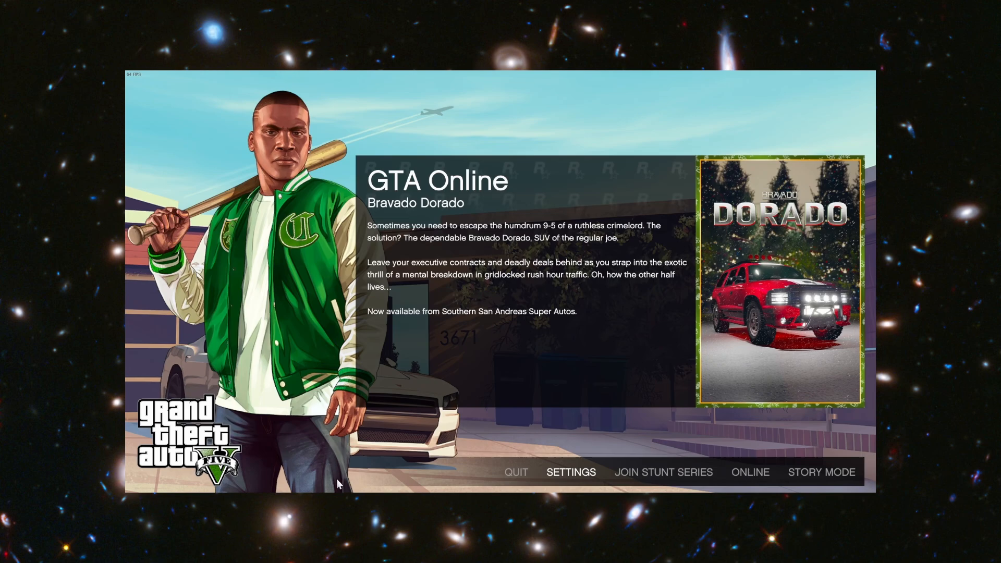
mouse_move(570, 476)
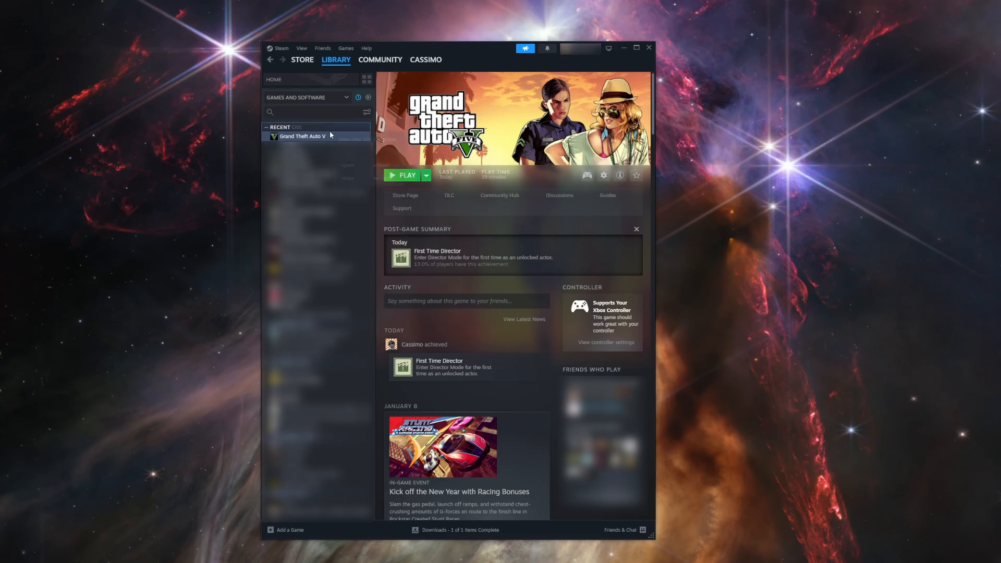
Browse Grand Theft Auto V's local installation files from Steam
right_click(300, 136)
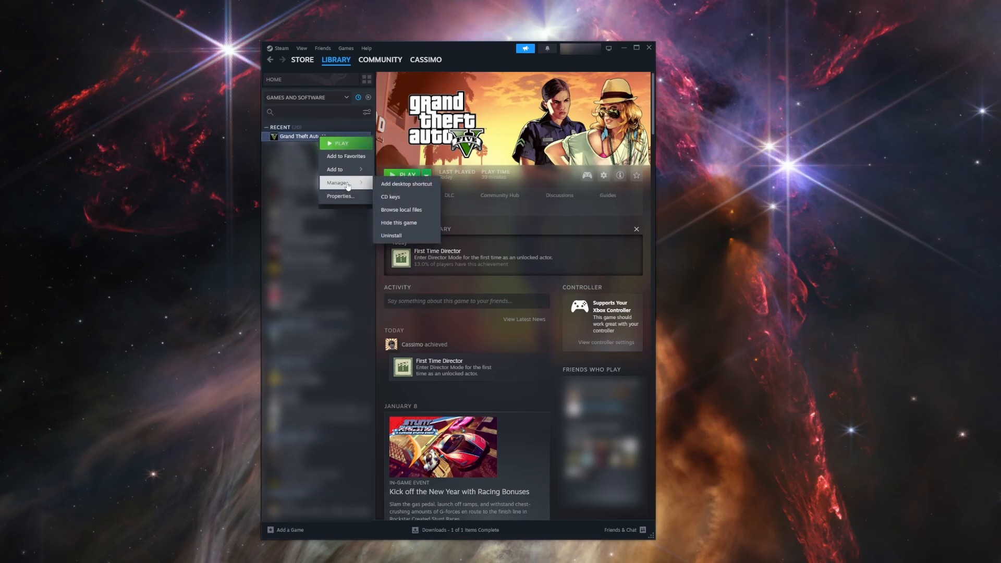
left_click(400, 209)
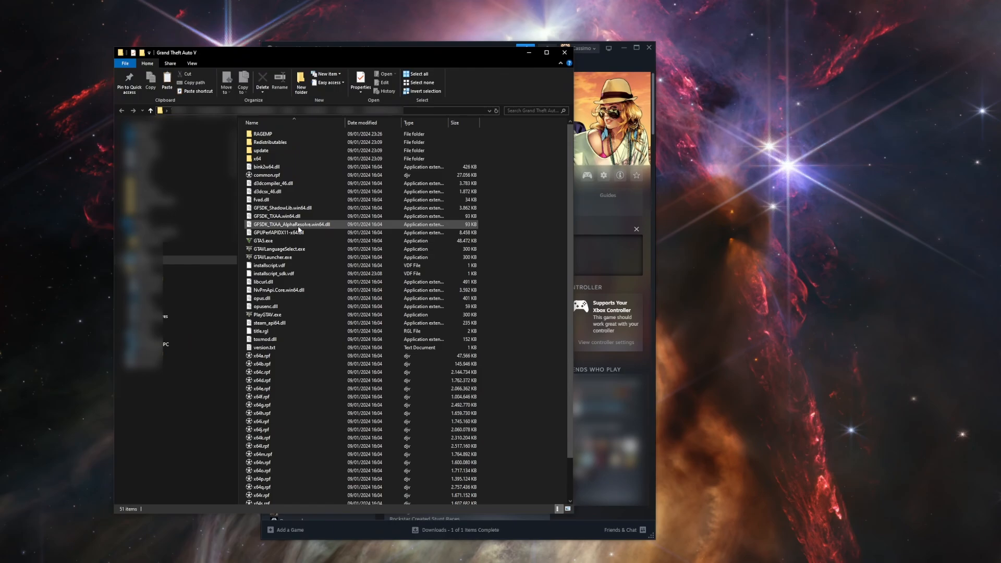
Reach GTA5.exe's high DPI settings via Properties > Compatibility
left_click(268, 241)
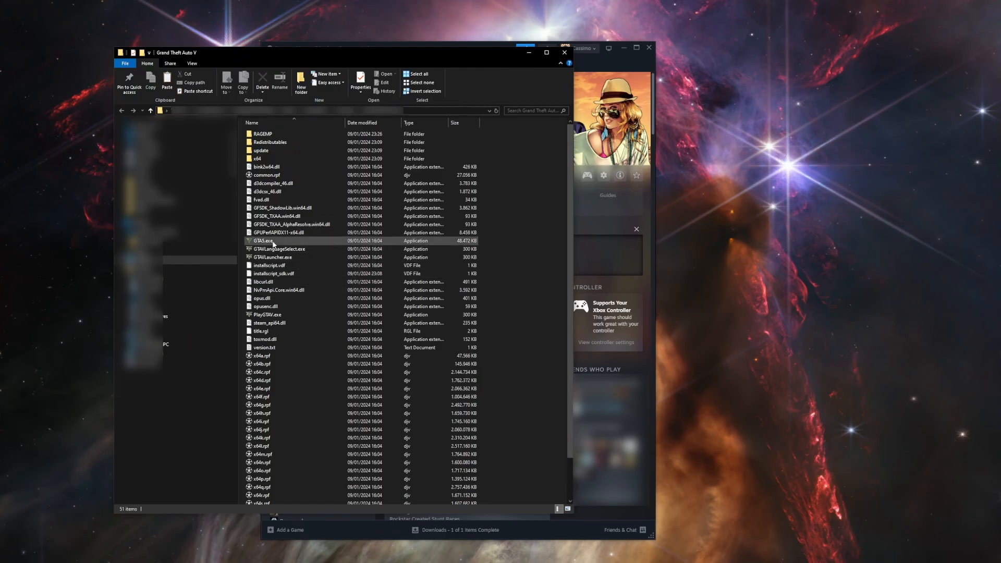
right_click(261, 241)
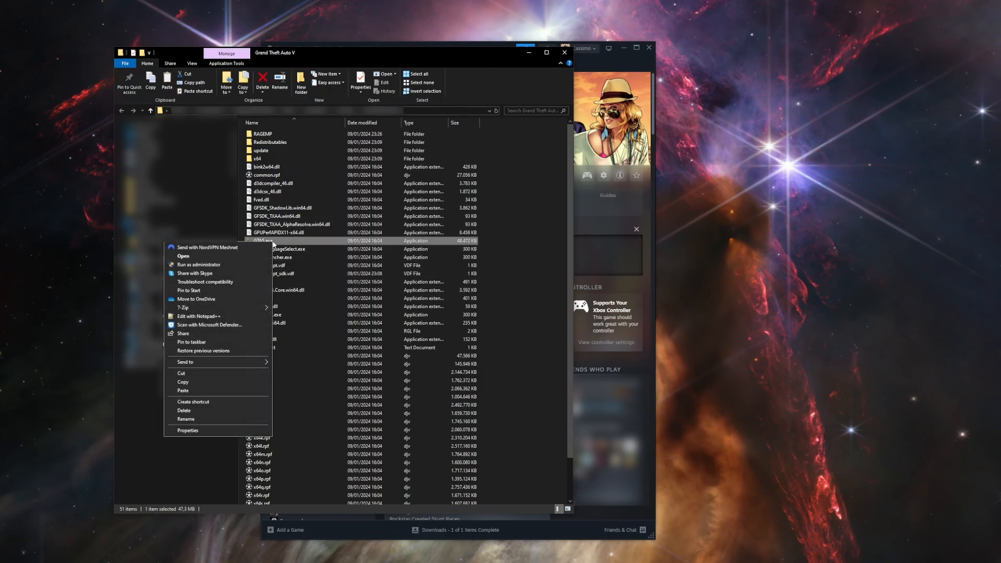
left_click(187, 430)
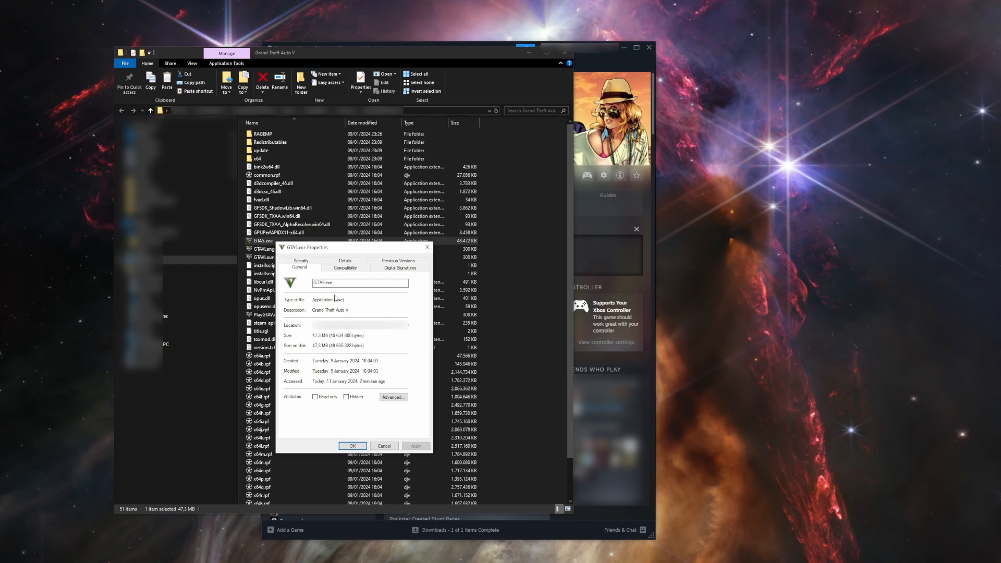
left_click(345, 267)
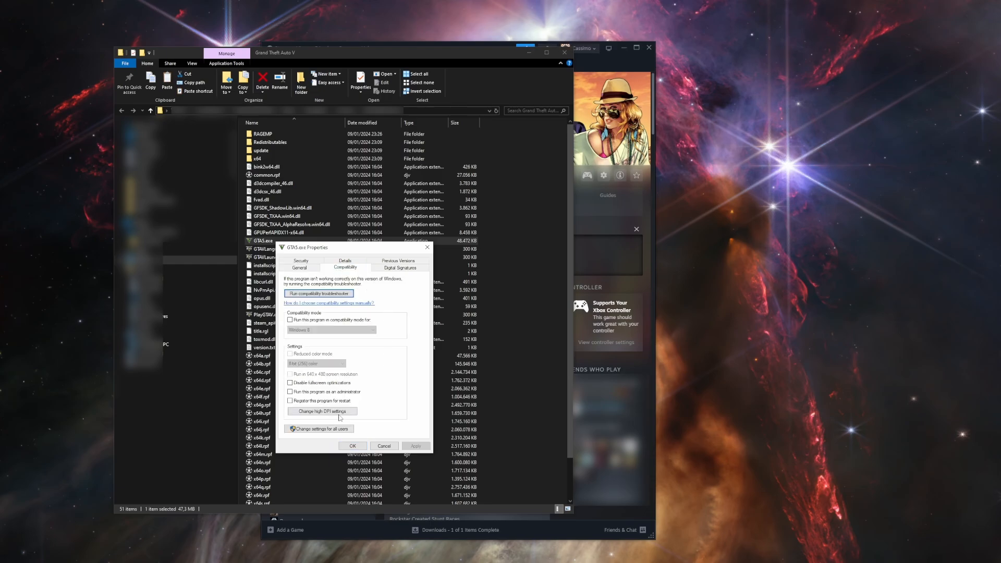
left_click(322, 411)
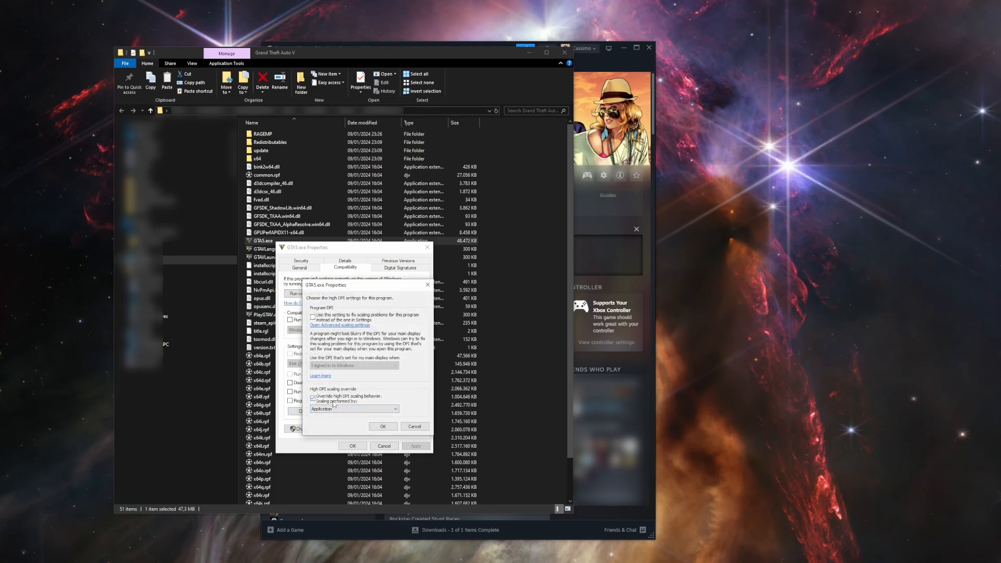
Enable Override high DPI scaling with scaling performed by the Application, and close the dialog
left_click(311, 396)
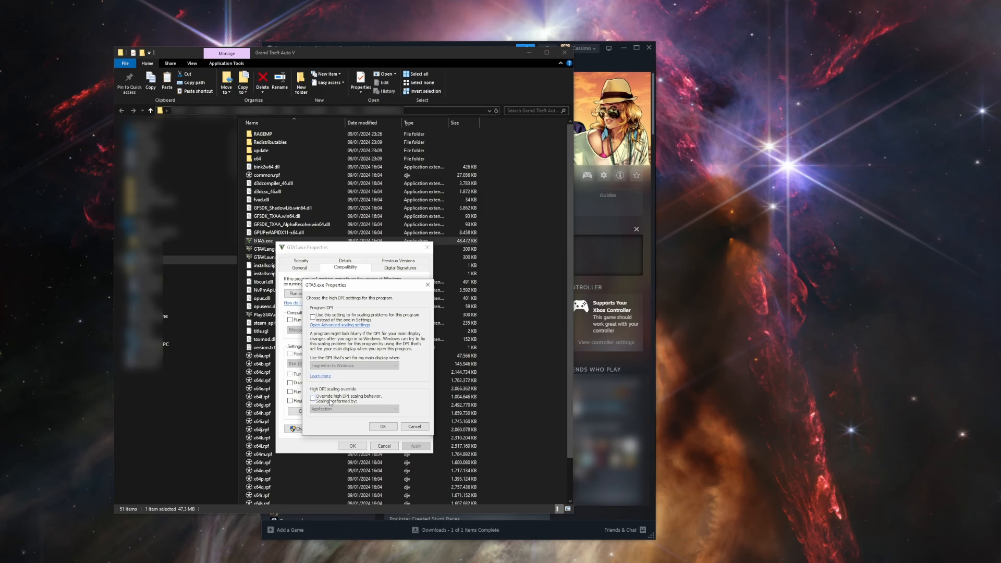
left_click(353, 409)
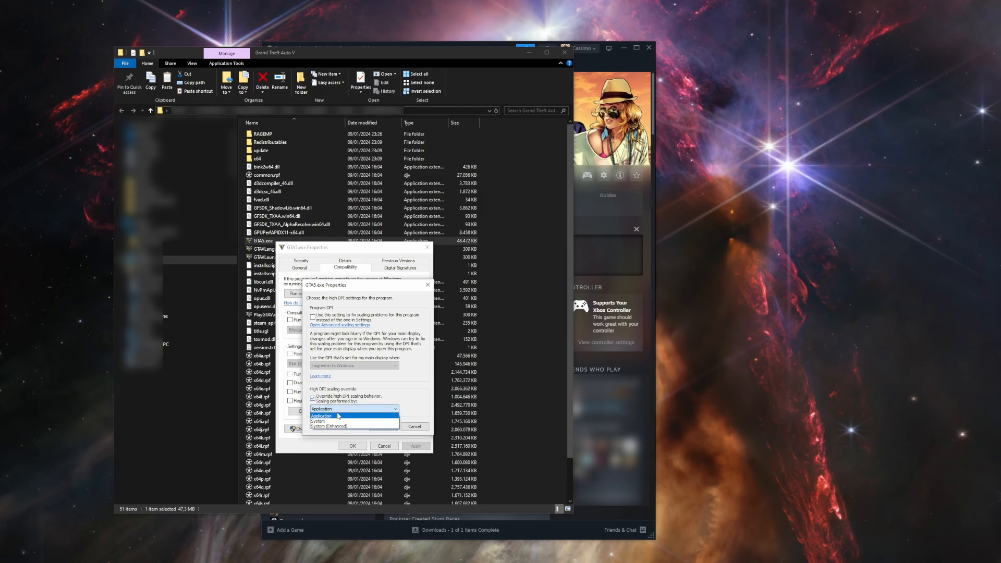
left_click(322, 416)
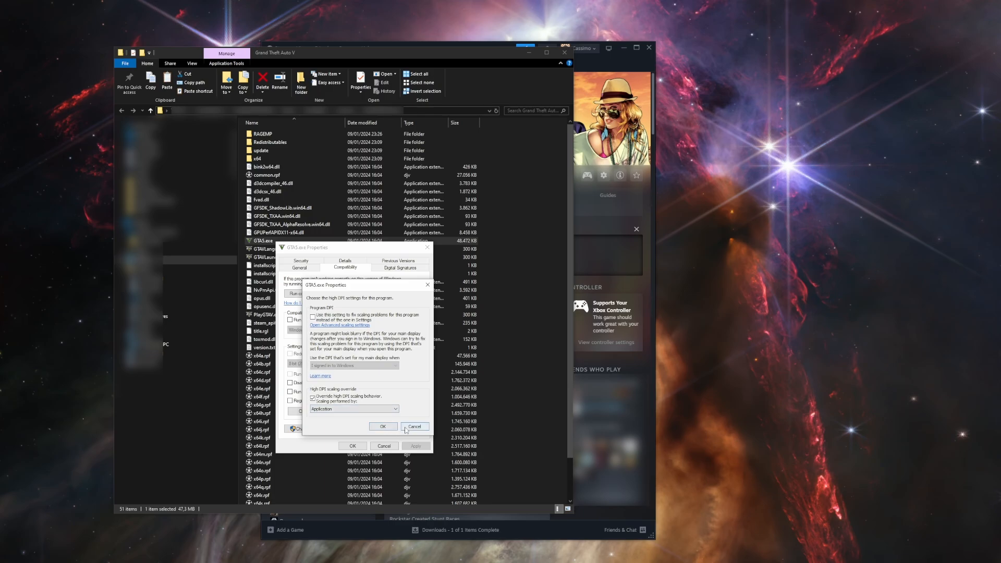
left_click(414, 426)
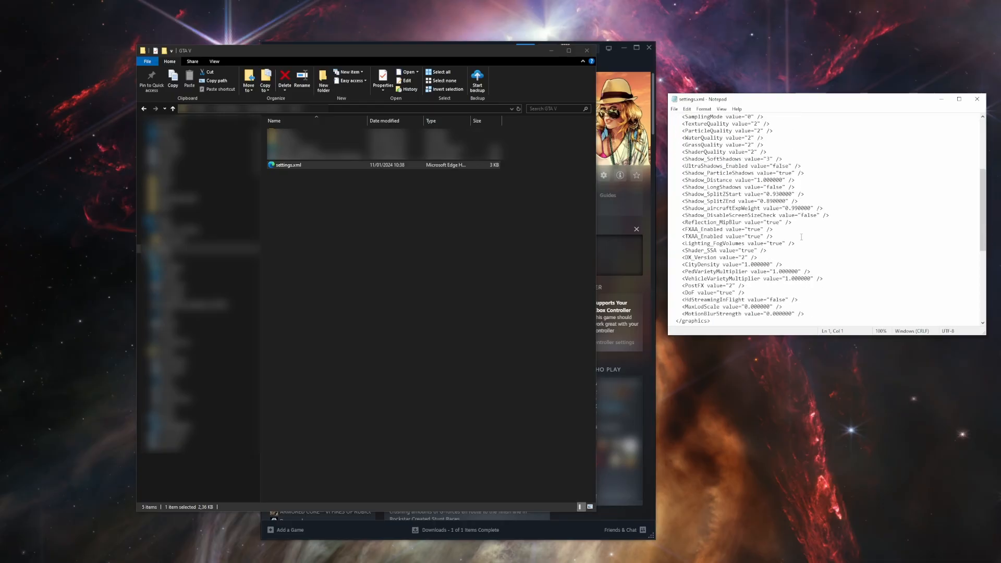
Review the video section of settings.xml (2560x1440, 143 Hz, Windowed 2) and save it
scroll("down", 3)
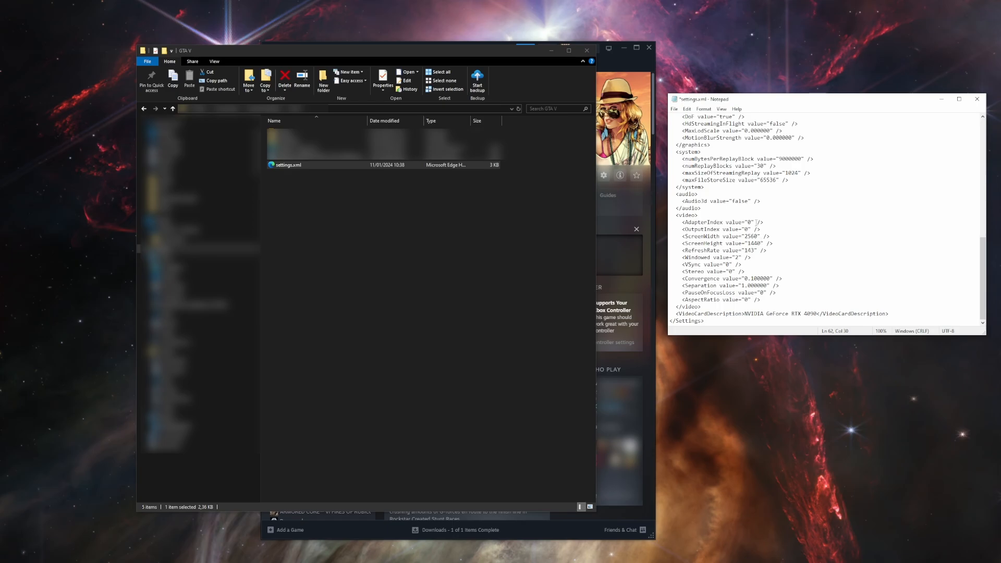
key("ctrl+s")
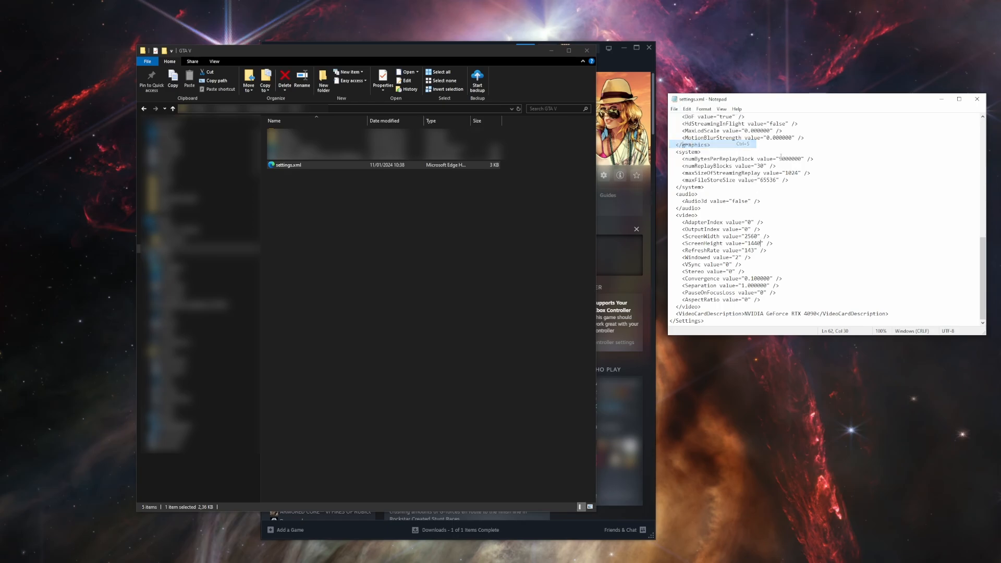
Choose a file action for settings.xml from its context menu
right_click(288, 165)
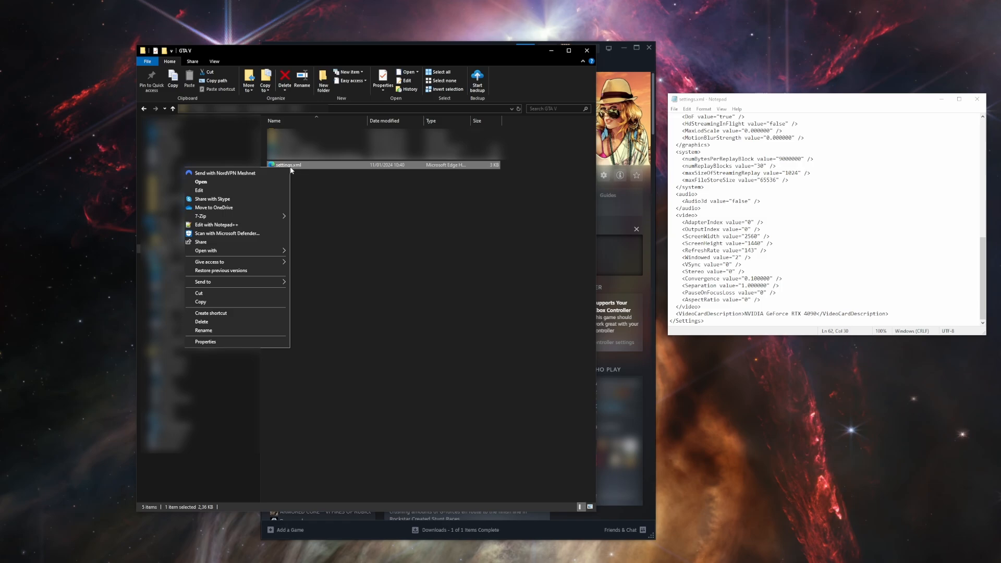
left_click(205, 341)
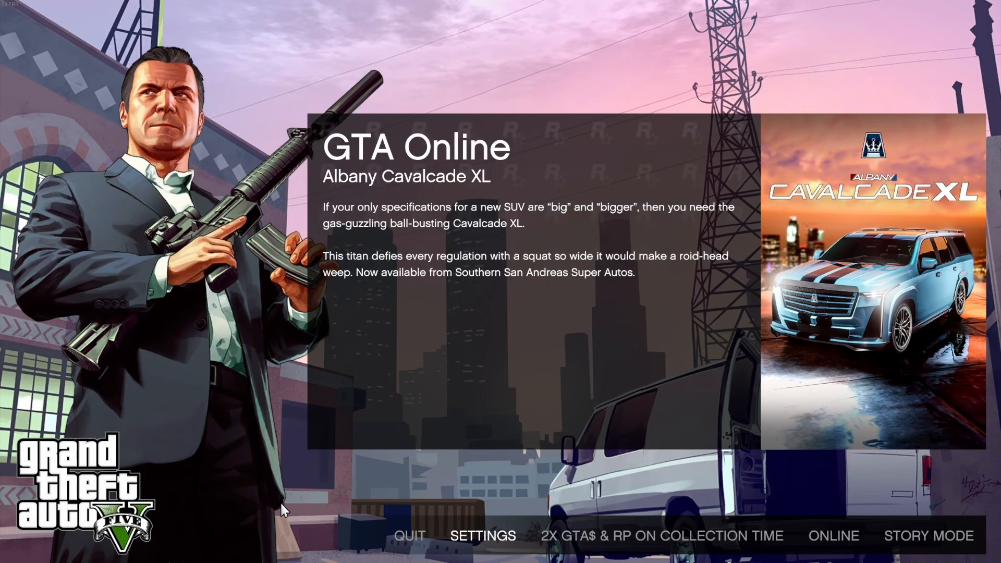
Review the Gamepad and Keyboard / Mouse settings pages, ending on Key Bindings
left_click(481, 536)
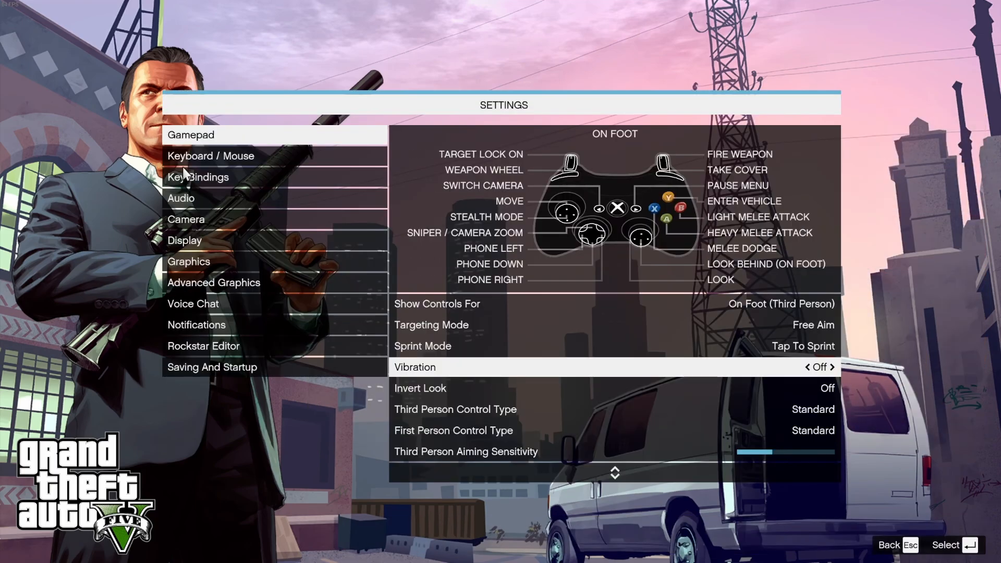
left_click(209, 155)
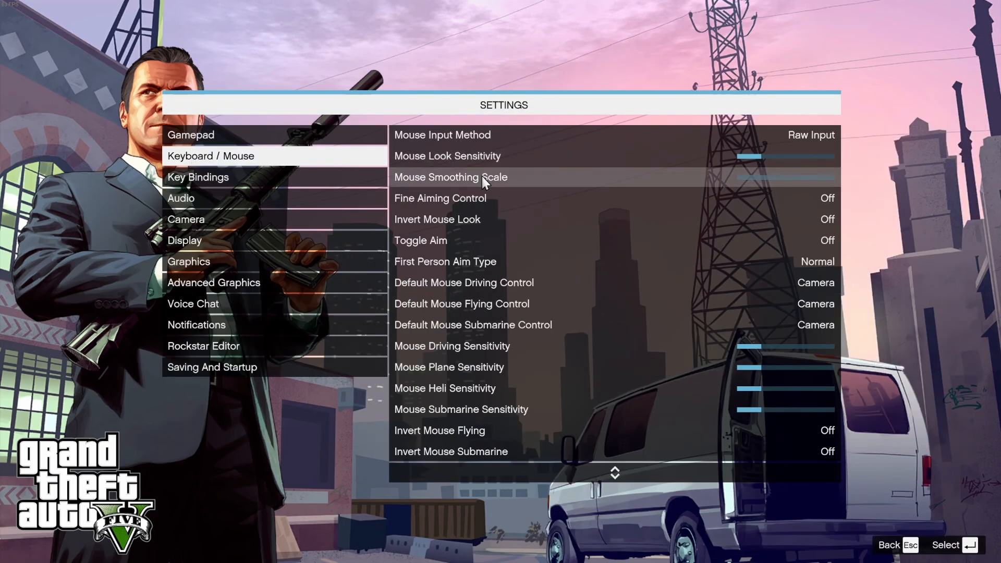
left_click(190, 135)
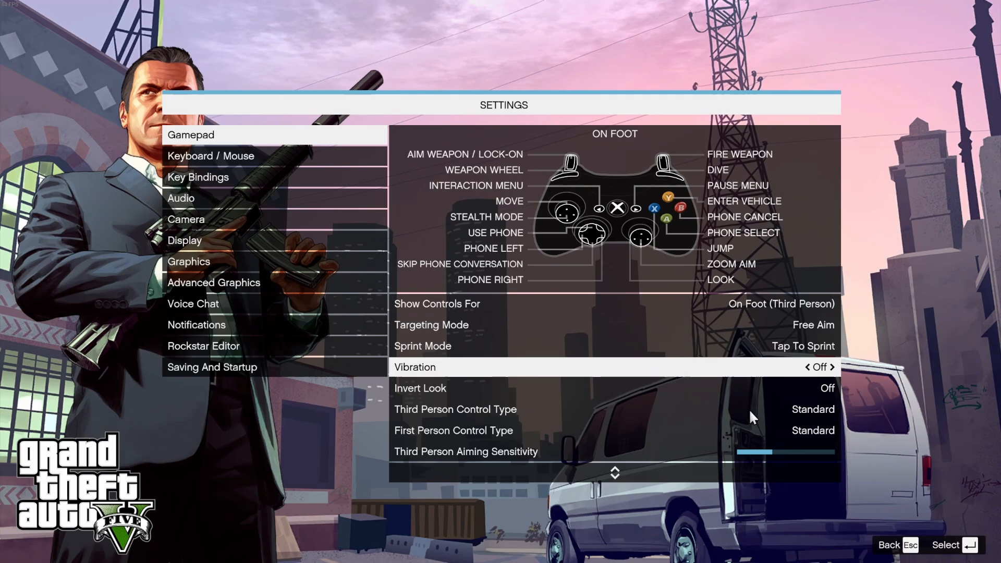
scroll("down", 3)
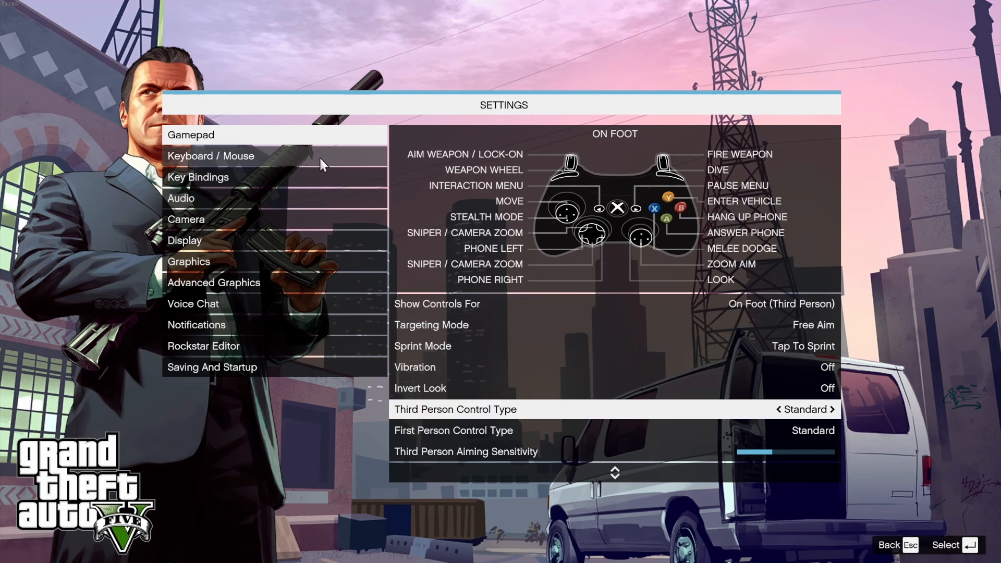
left_click(211, 156)
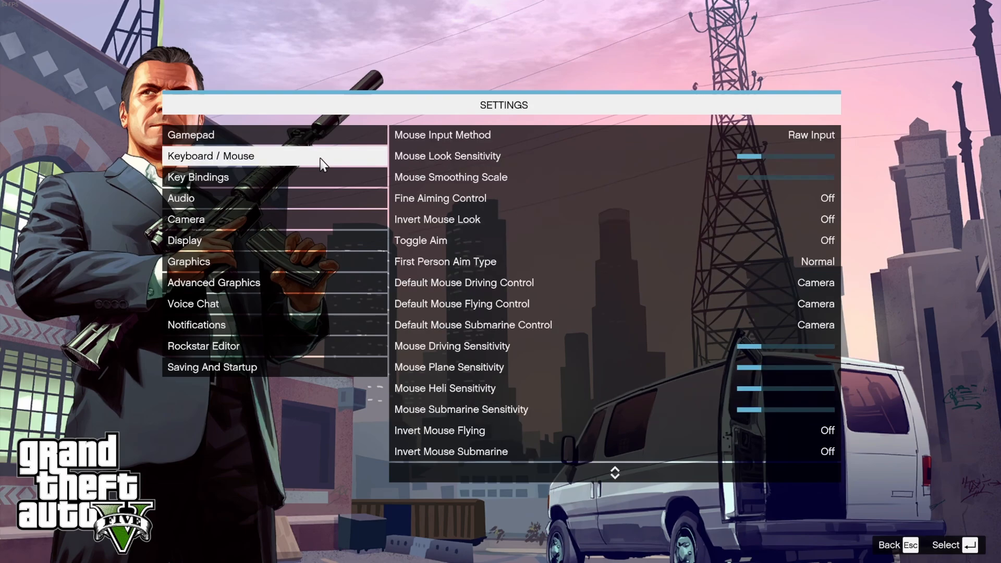
left_click(198, 177)
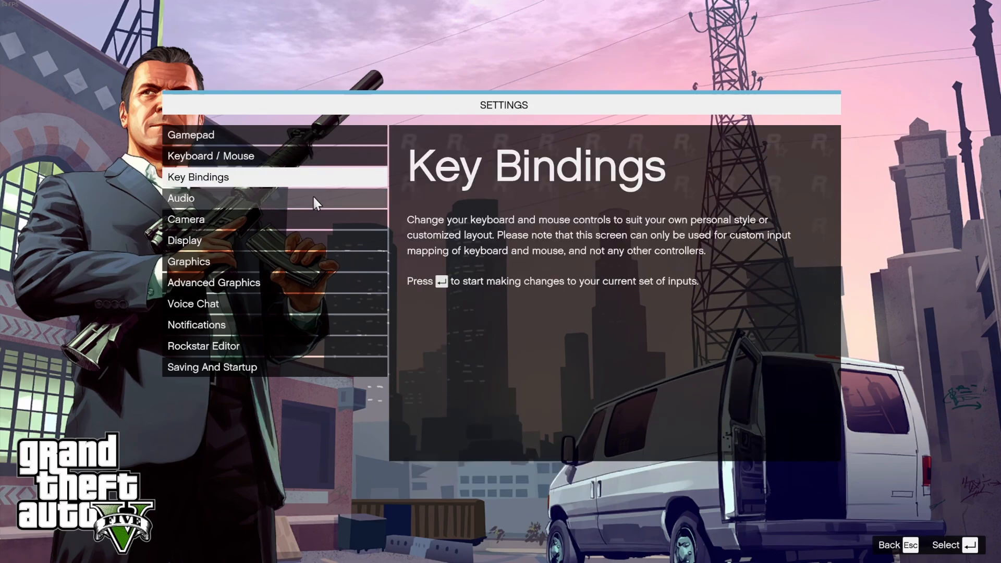
Review the Audio settings with SFX volume low and stereo speaker output, then return to Gamepad
left_click(180, 198)
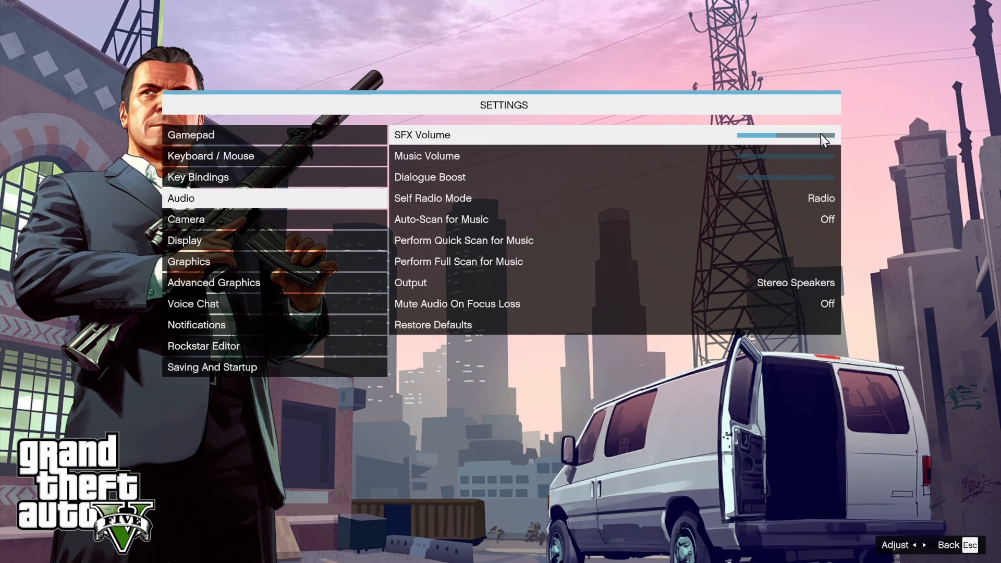
mouse_move(826, 180)
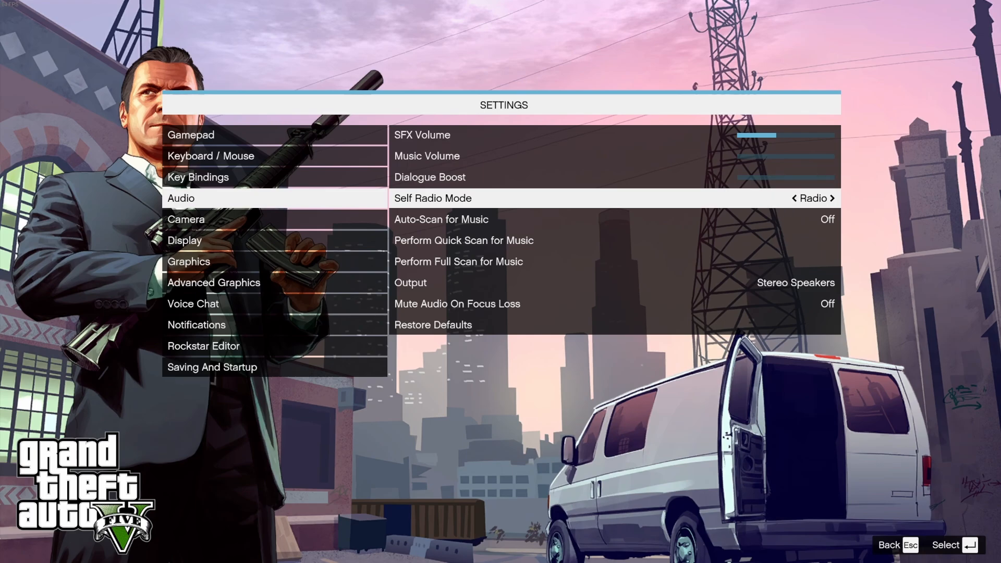
mouse_move(556, 180)
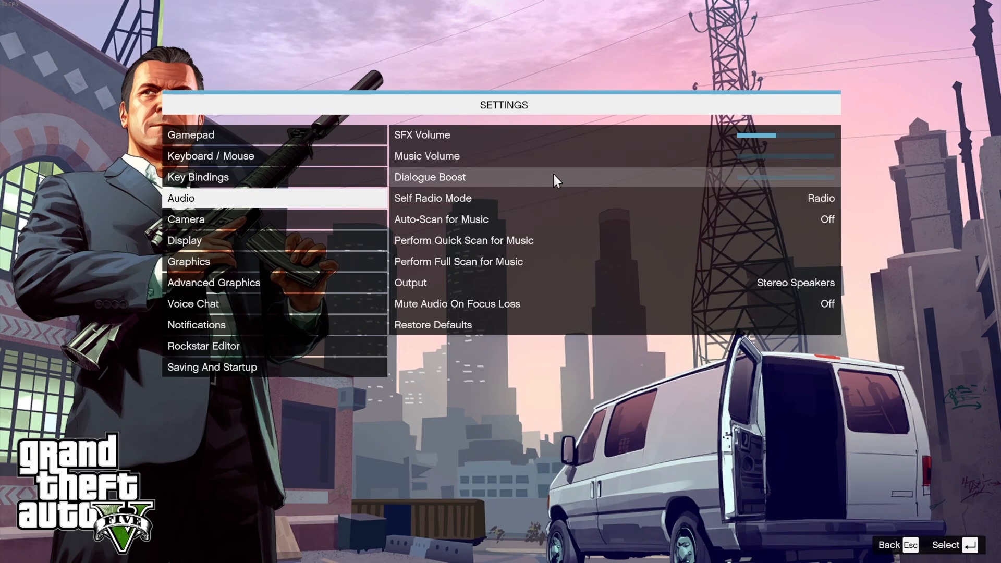
left_click(190, 135)
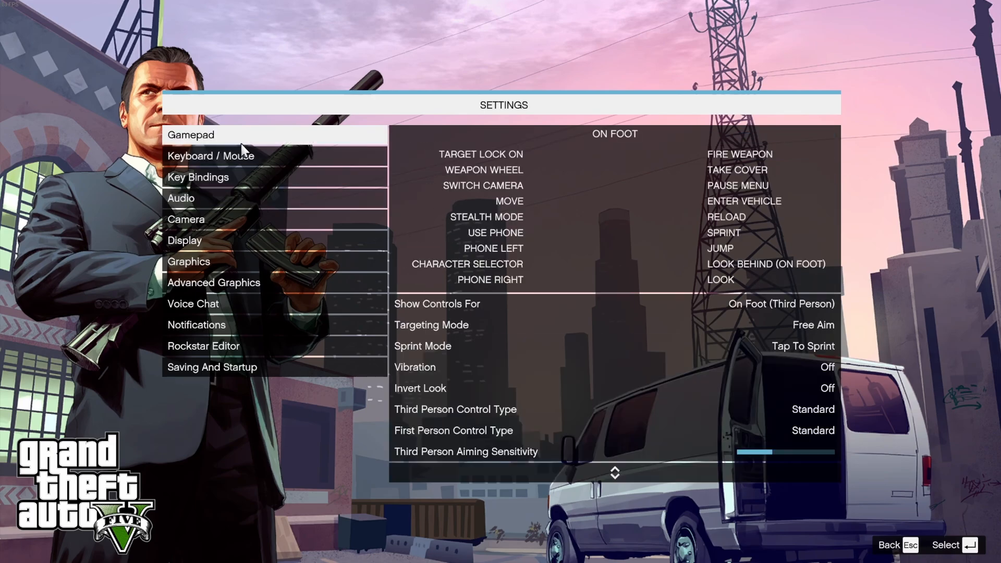
Review the Camera options and move to the Graphics settings page
left_click(186, 219)
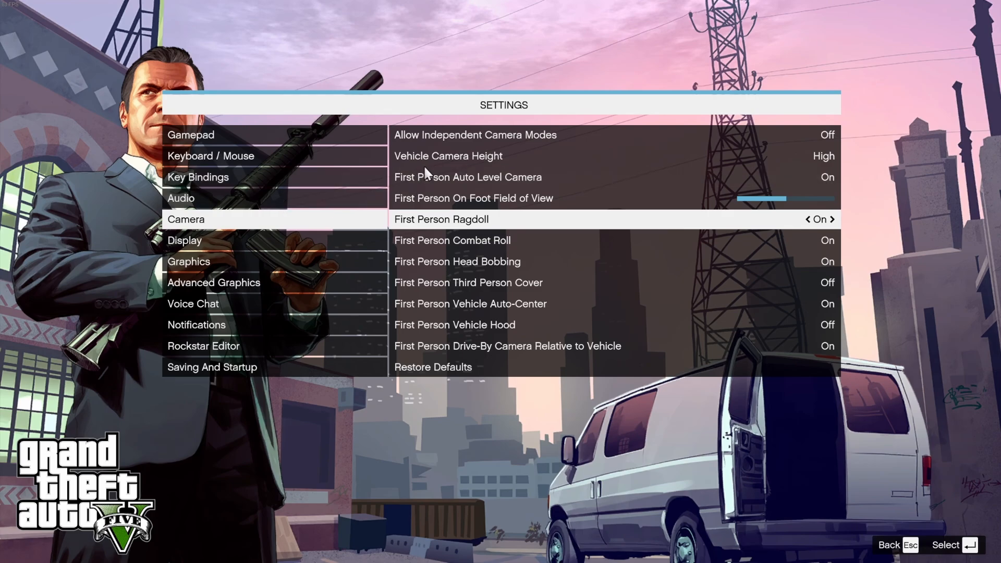
left_click(189, 261)
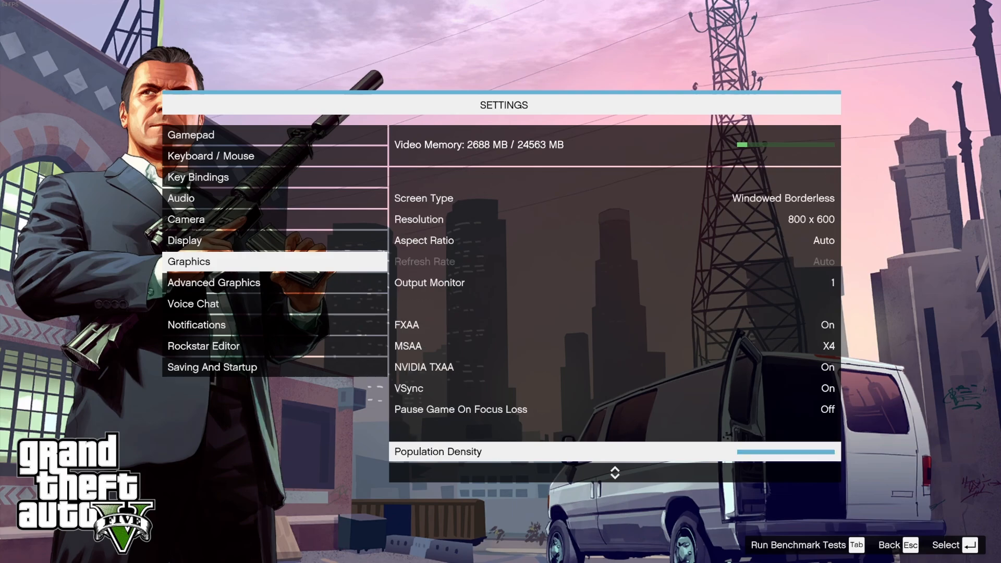
Scroll through the Graphics quality list: Very High textures, shaders, water, particles, grass and post FX, 16x anisotropic filtering
scroll("down", 3)
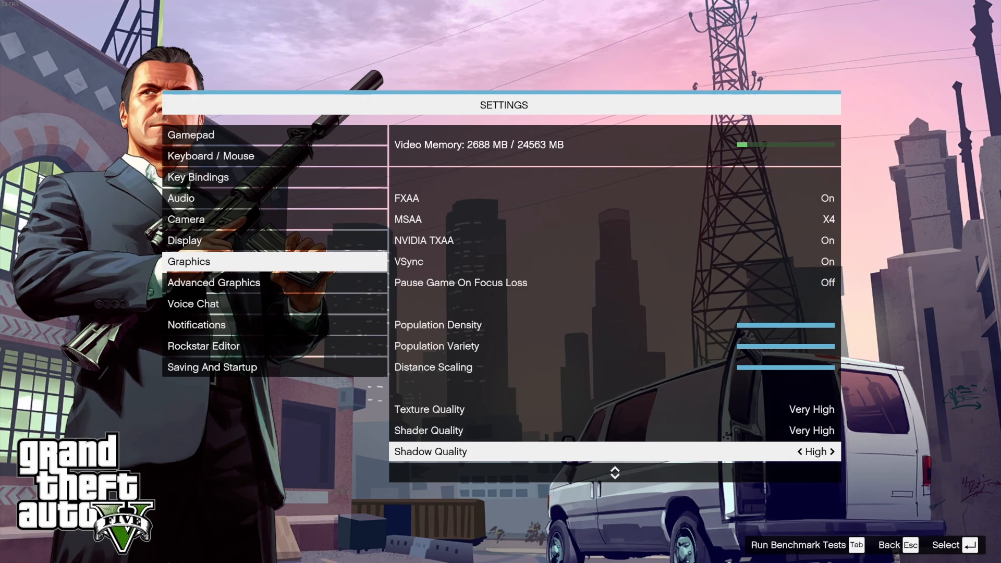
scroll("down", 3)
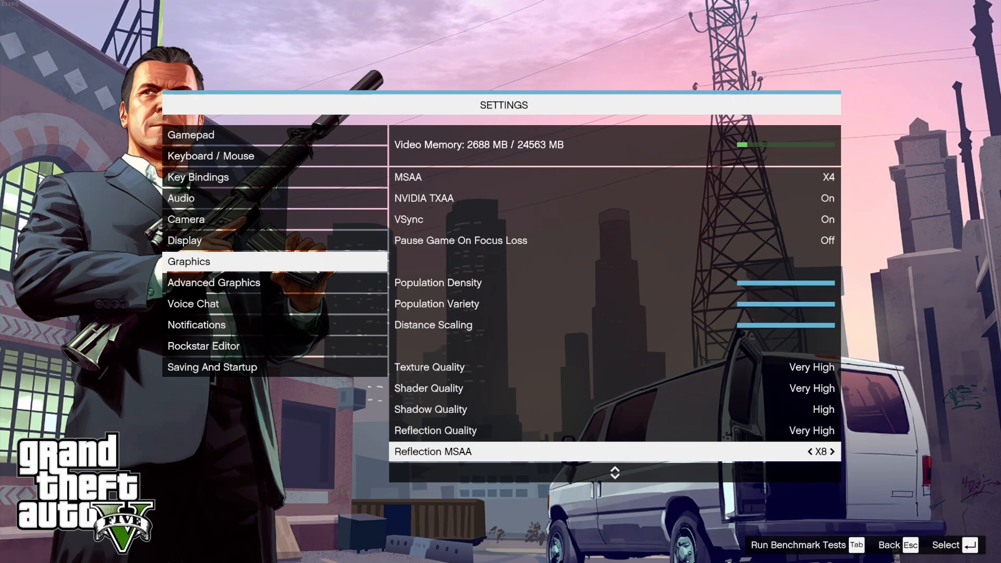
scroll("down", 3)
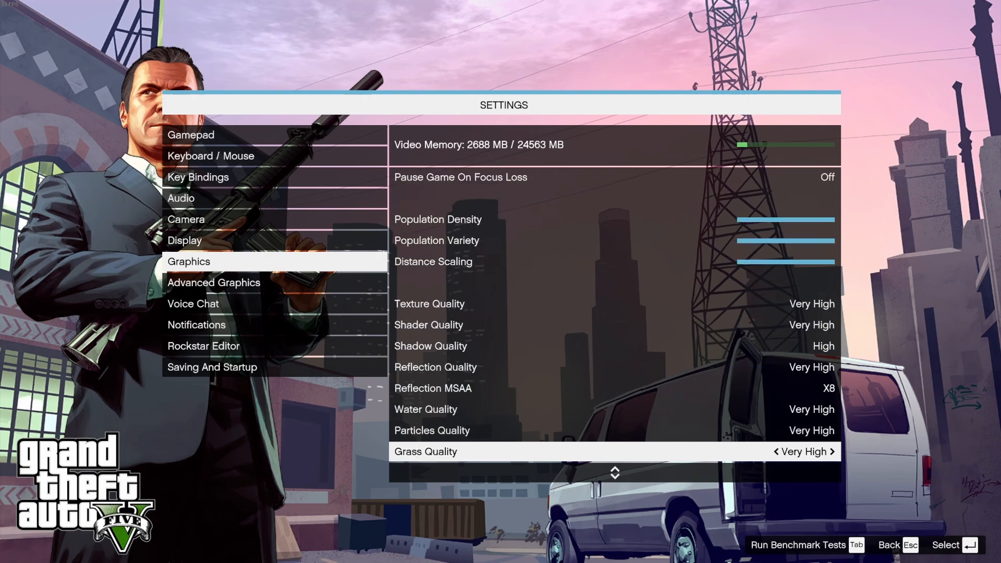
scroll("down", 3)
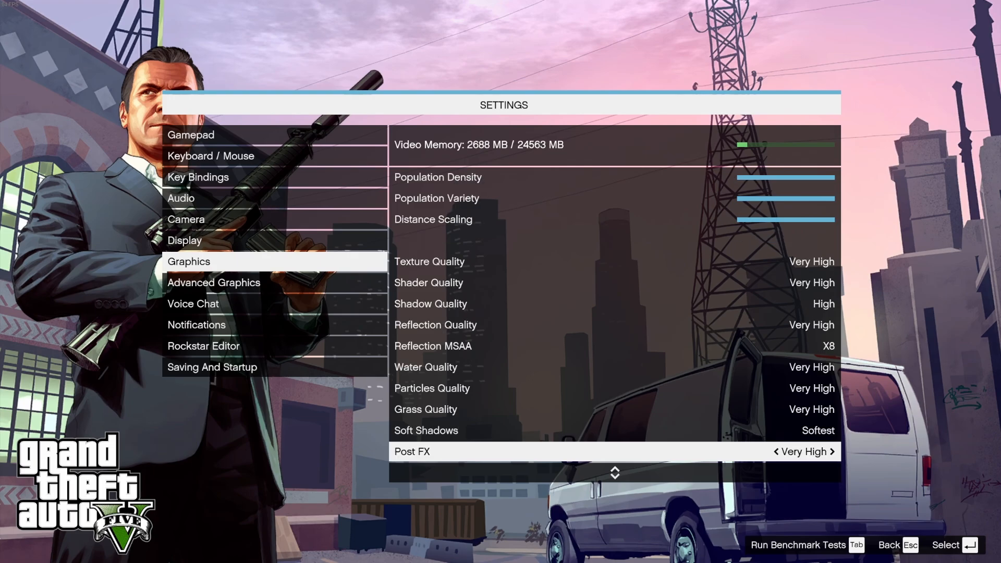
scroll("down", 3)
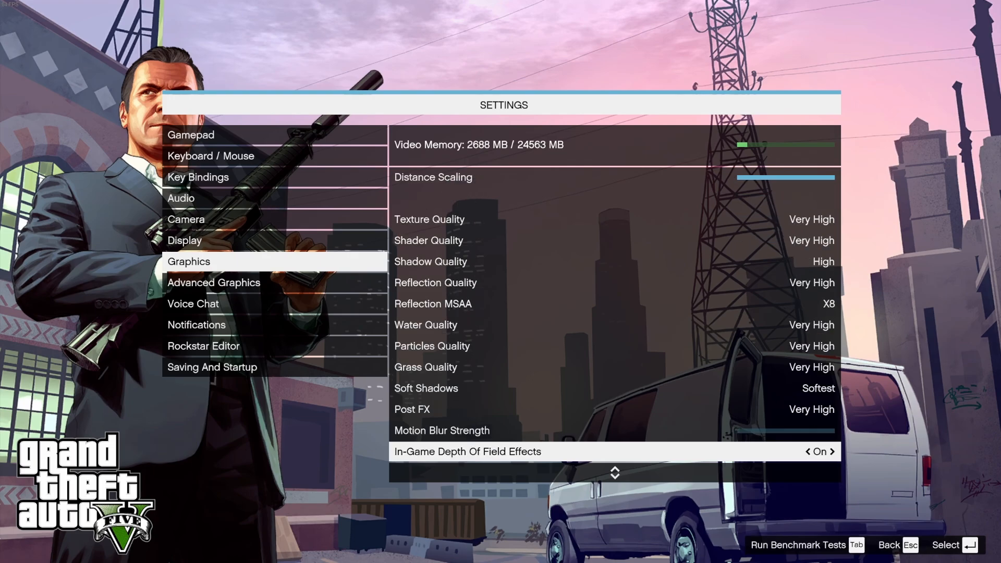
scroll("down", 3)
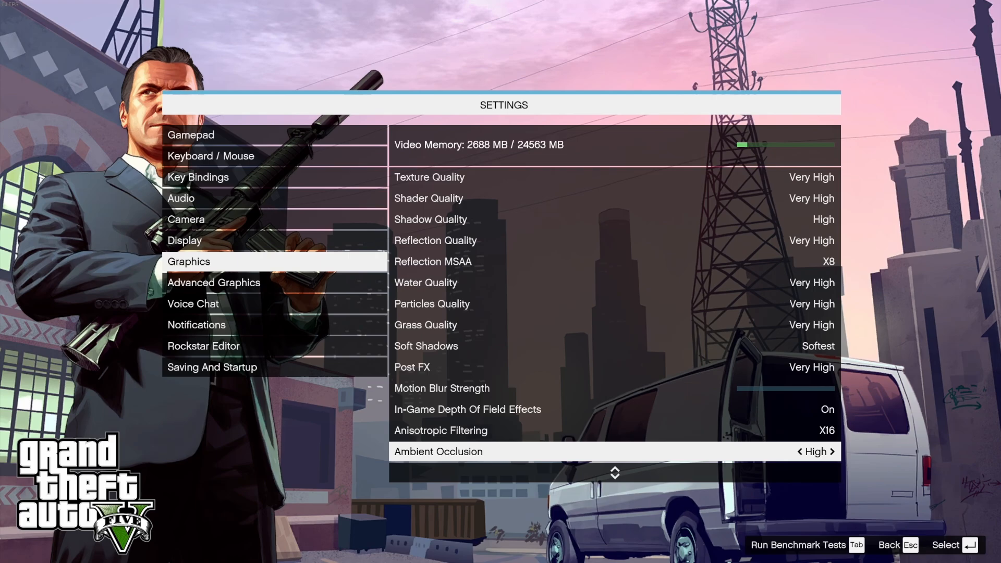
scroll("down", 3)
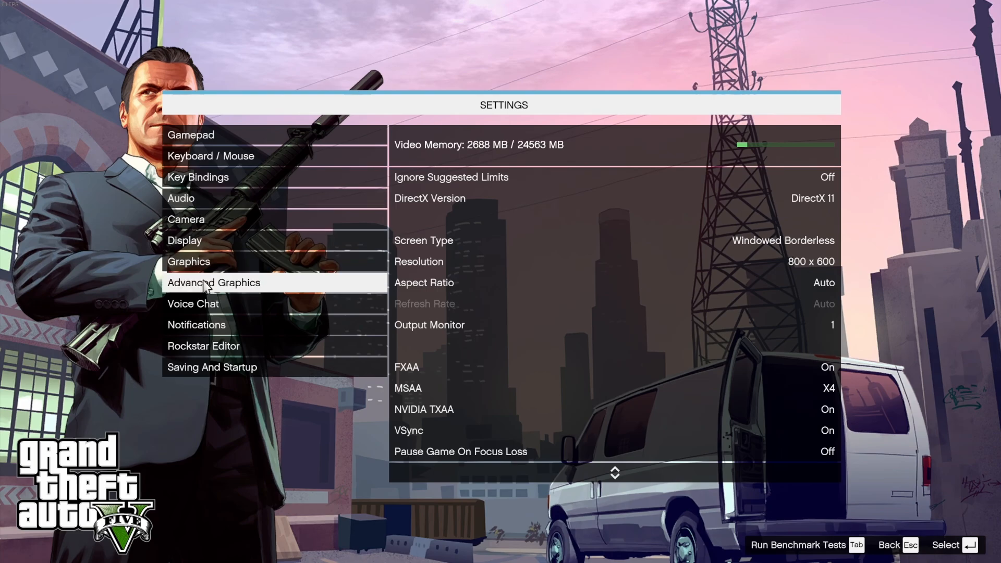
Show the Advanced Graphics options with Long Shadows, High Resolution Shadows and High Detail Streaming
left_click(213, 282)
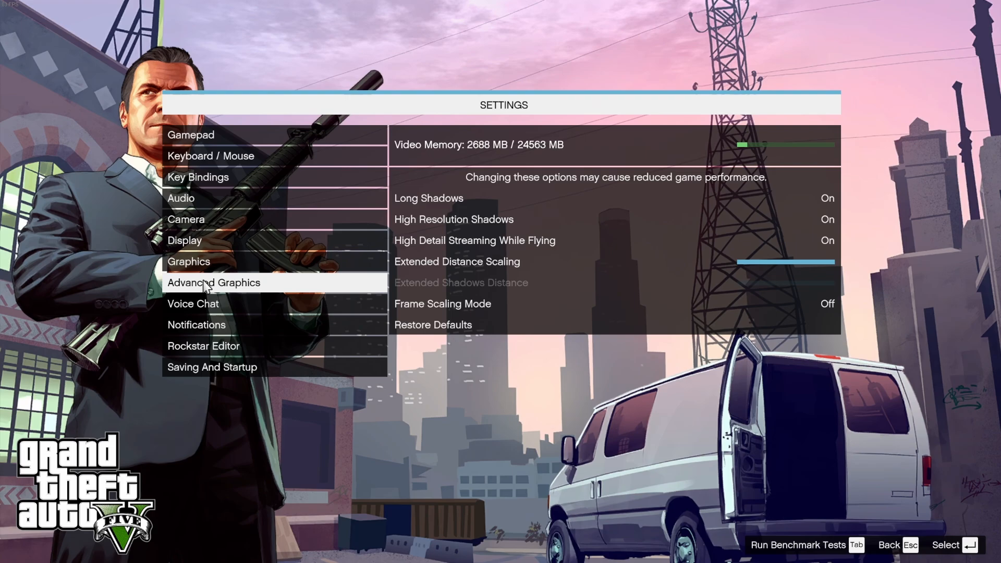
mouse_move(205, 307)
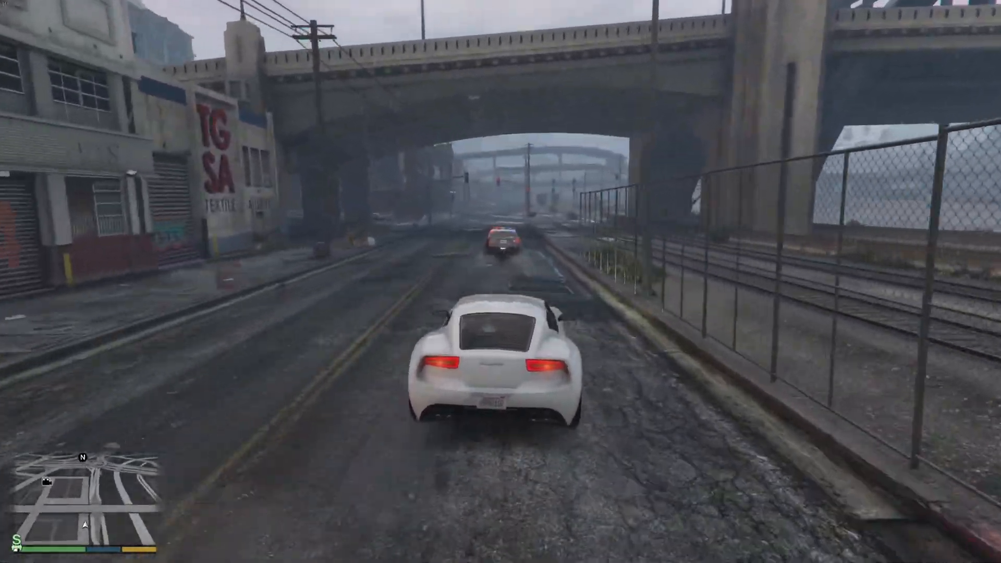
Drive the white sports car along the railway road into La Mesa, staying behind the police car
key("w")
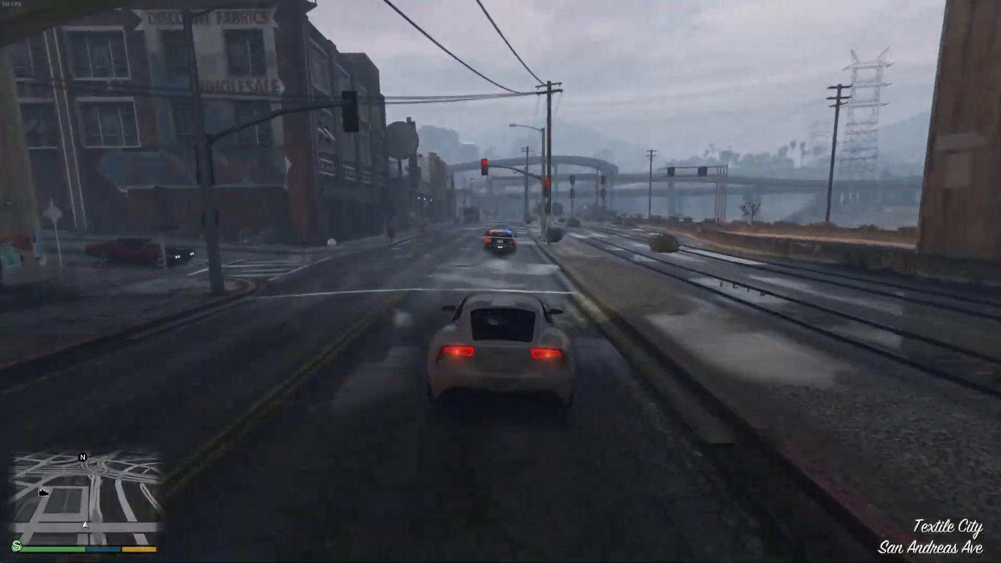
key("w")
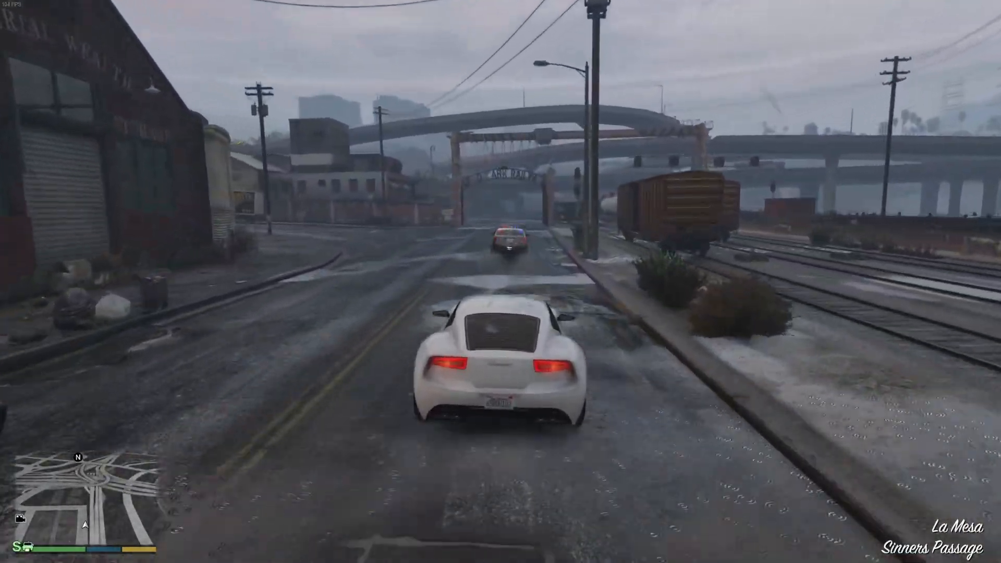
key("w")
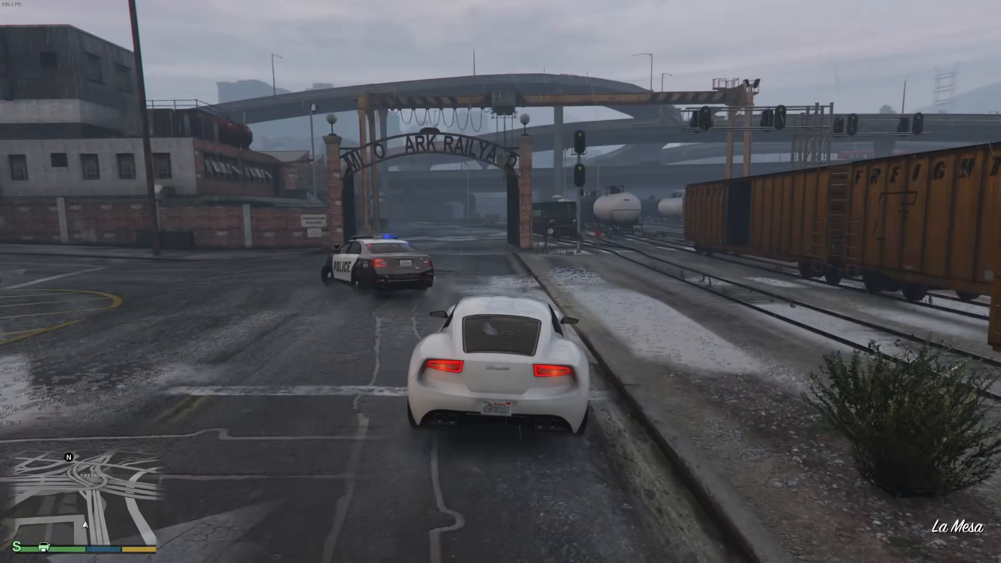